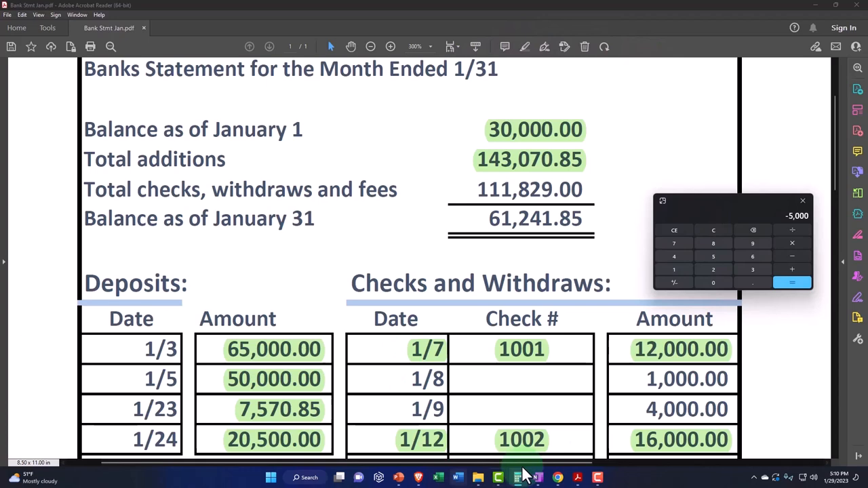
mouse_move(644, 400)
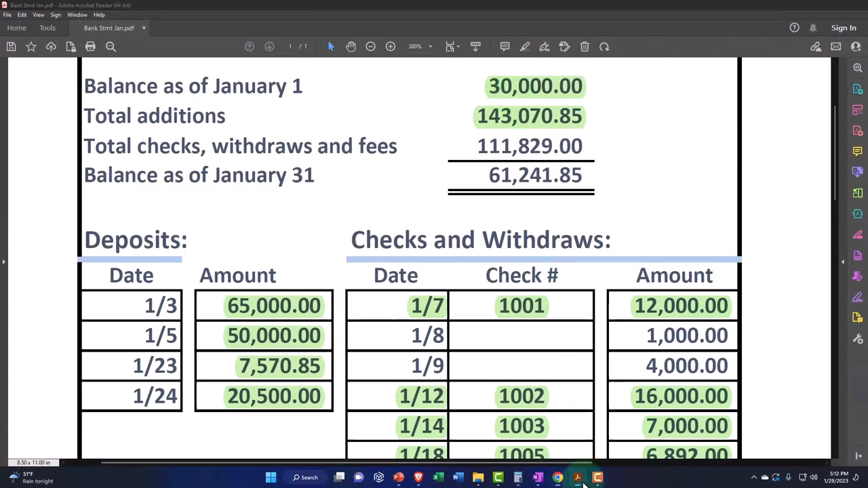
Return from the Acrobat bank statement to the Cash reconciliation in QuickBooks
click(558, 478)
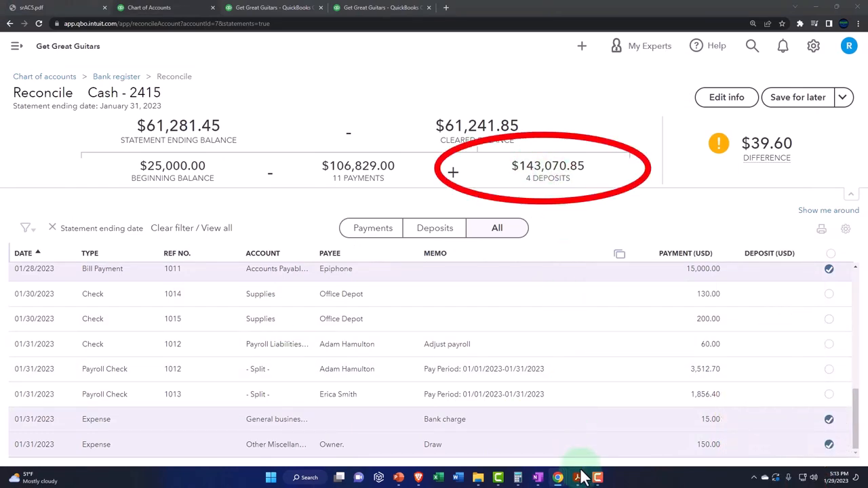
click(577, 477)
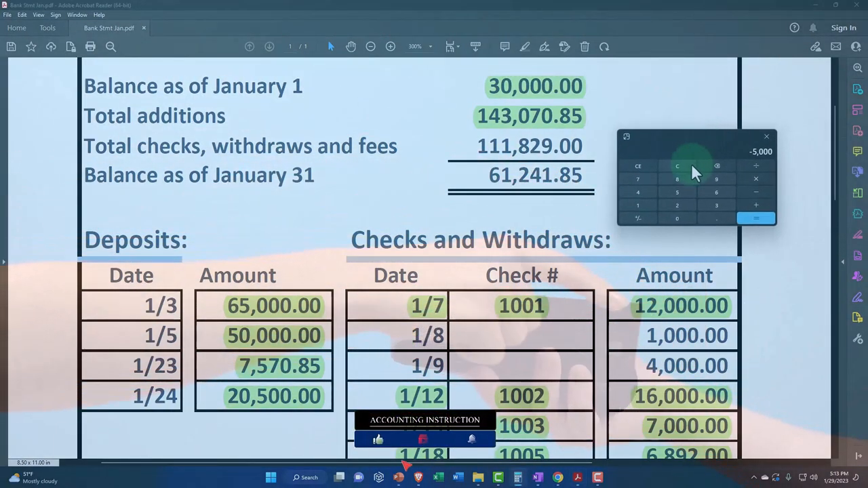
click(677, 166)
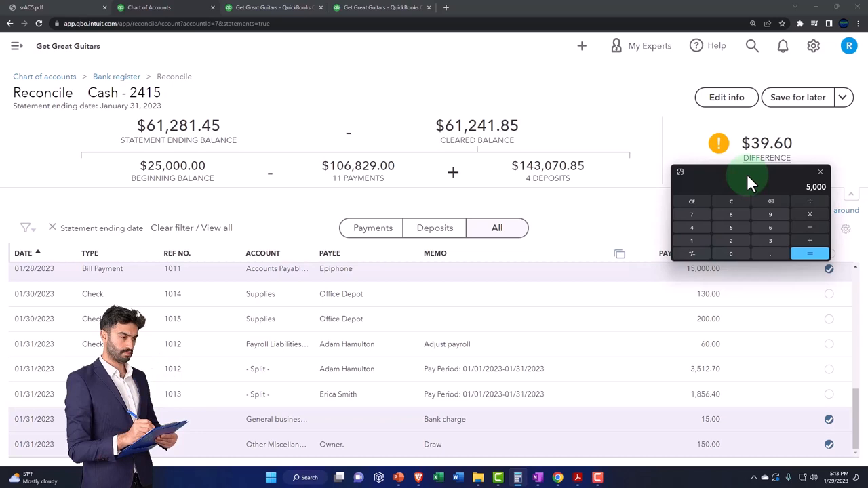
click(749, 210)
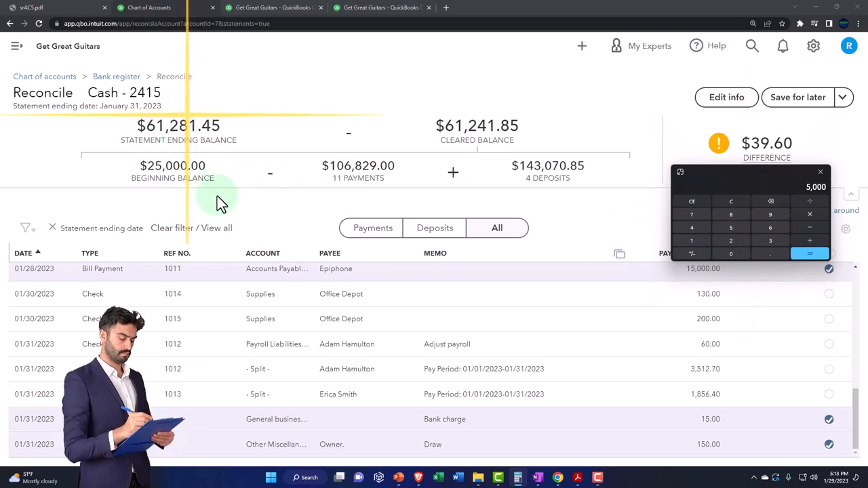
Bring up the bank statement PDF to check the January 31 balance of 61,241.85
click(577, 477)
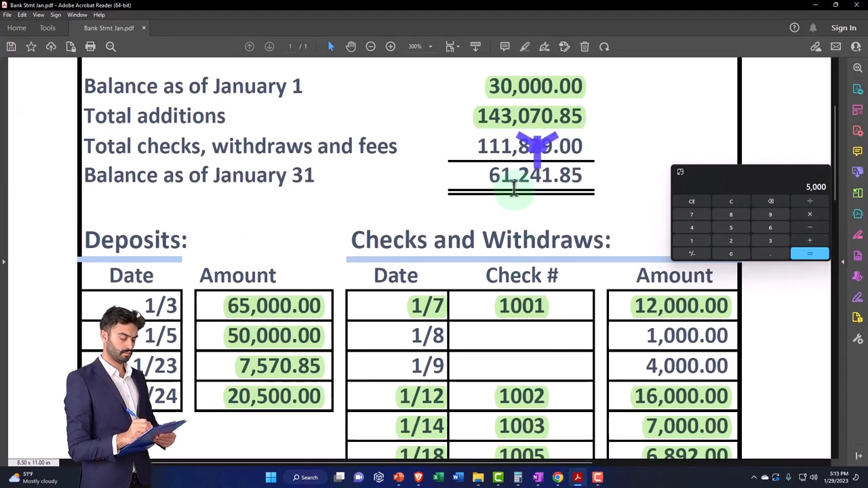
mouse_move(757, 173)
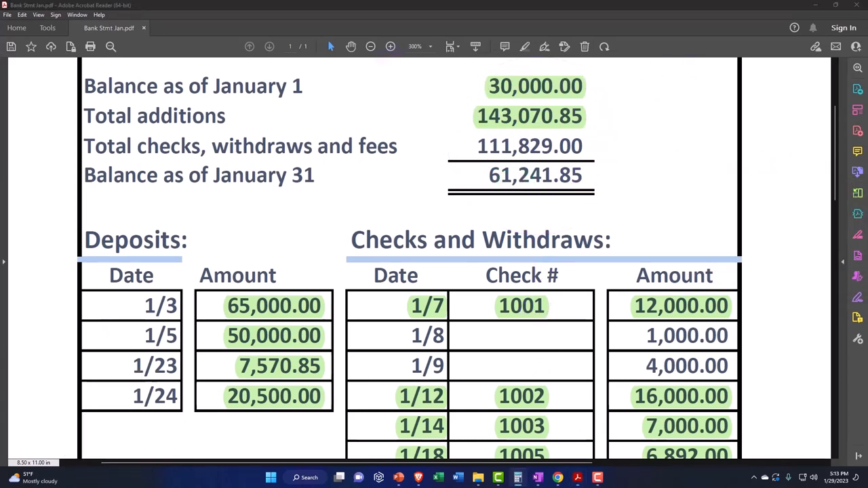
mouse_move(824, 305)
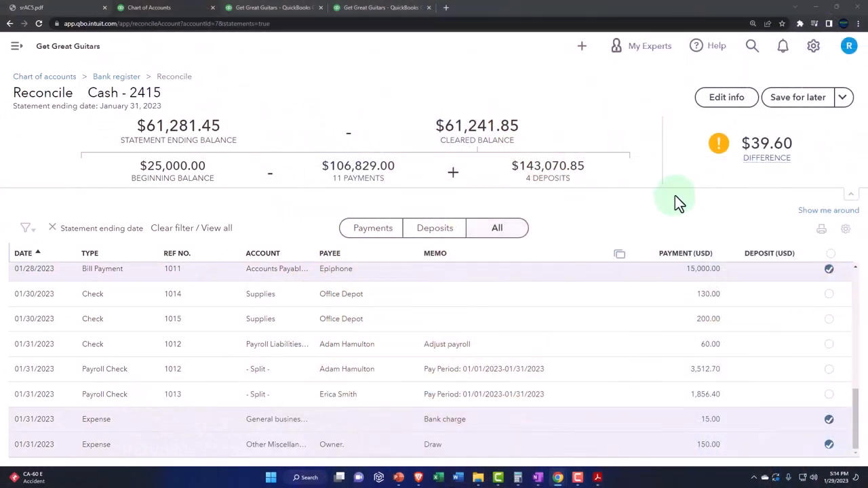
Replace the statement ending balance with 61241.85 in the Edit info panel
click(726, 97)
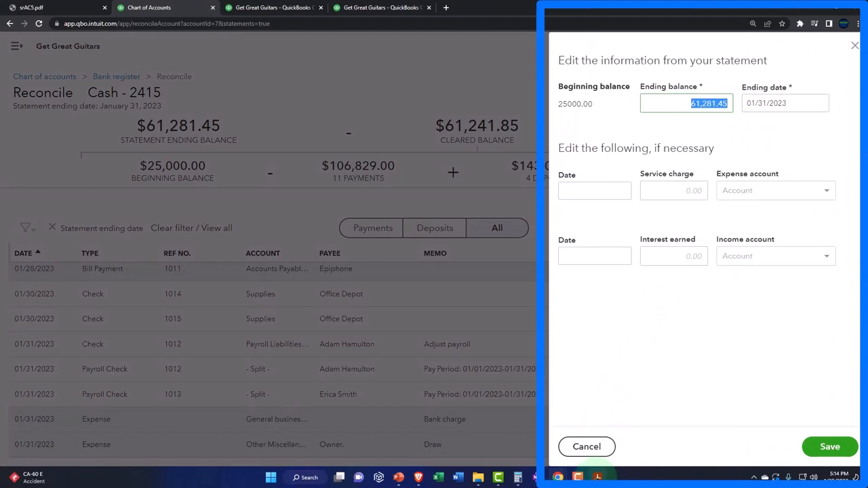
click(596, 478)
text(61)
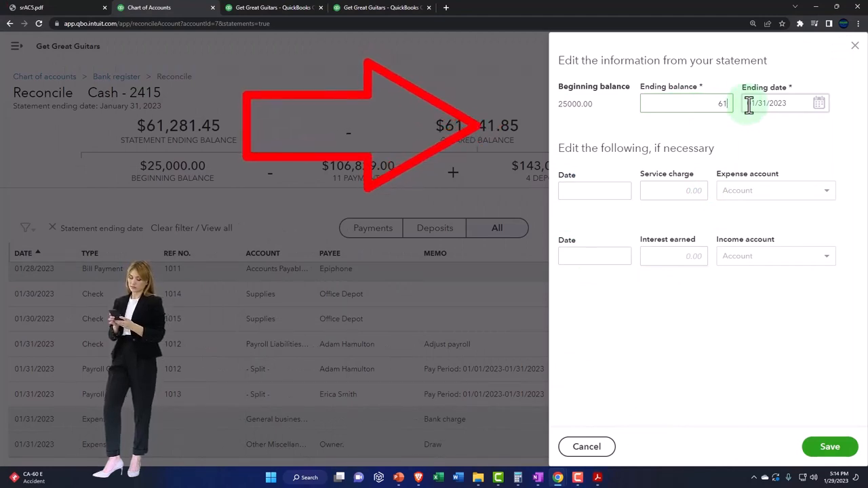
click(597, 478)
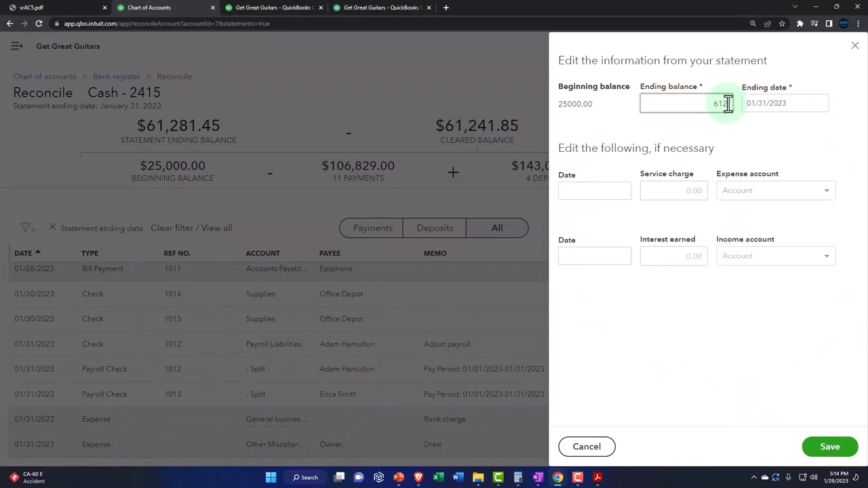
text(61241.85)
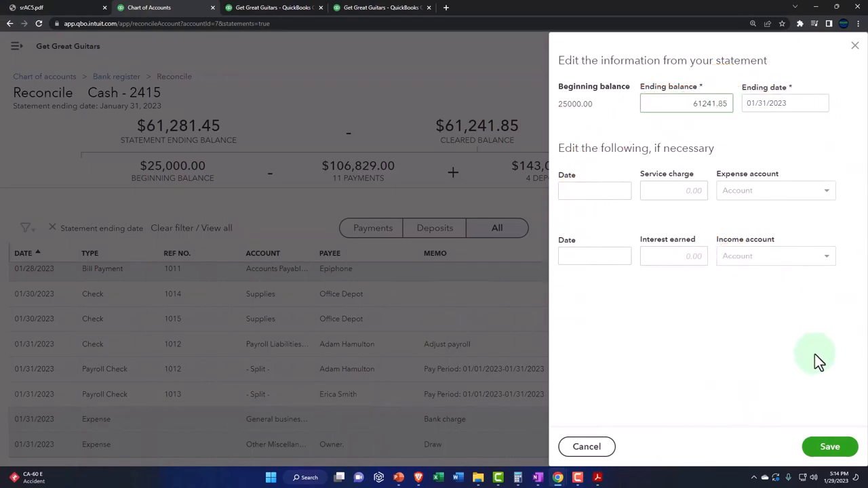
Save the 61,241.85 ending balance, confirm a $0.00 difference, and reopen the statement
click(830, 446)
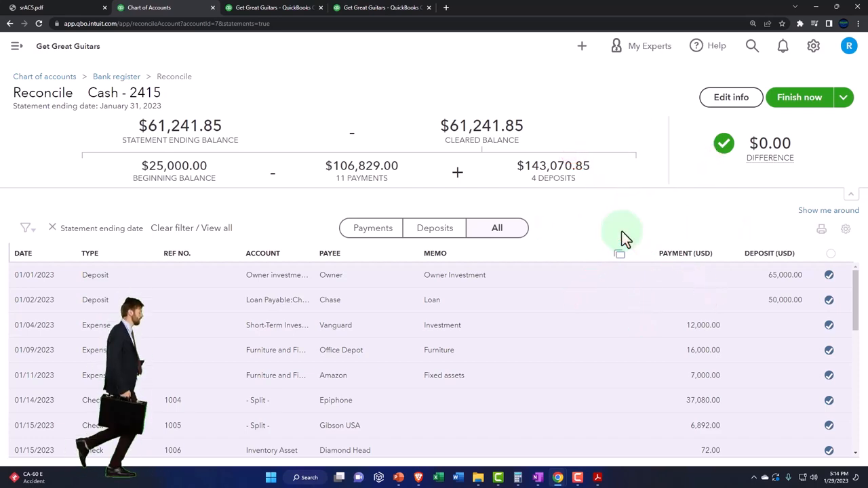
mouse_move(200, 182)
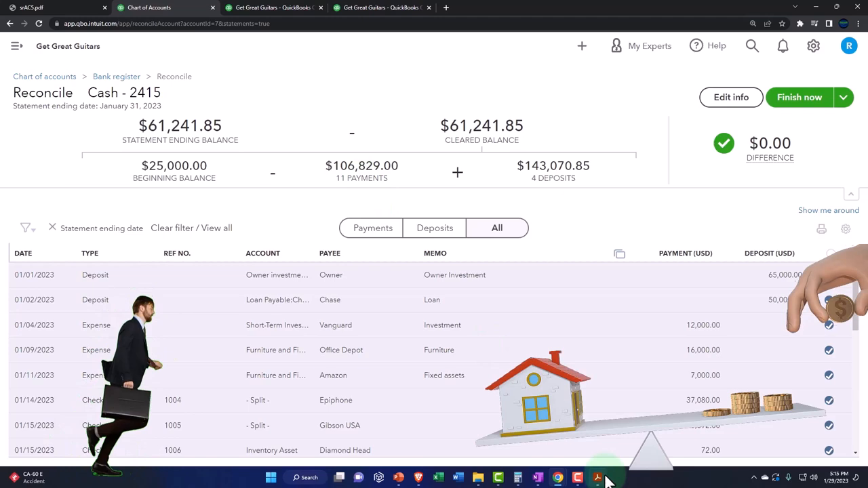
click(597, 477)
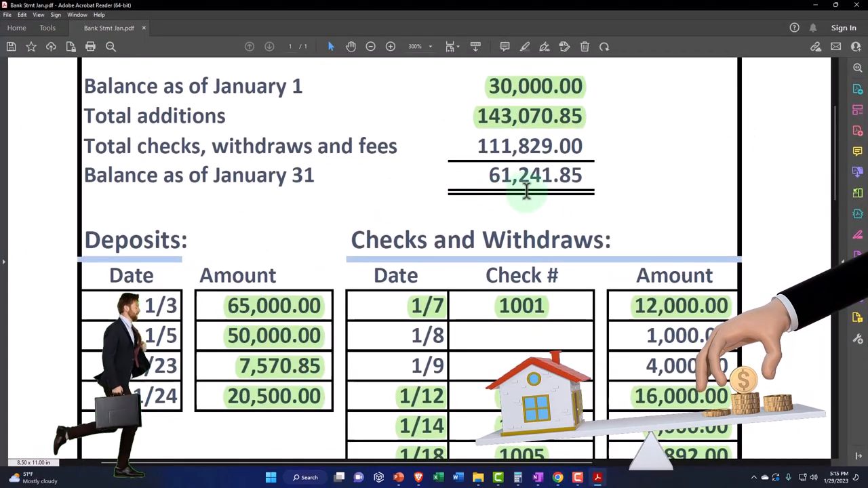